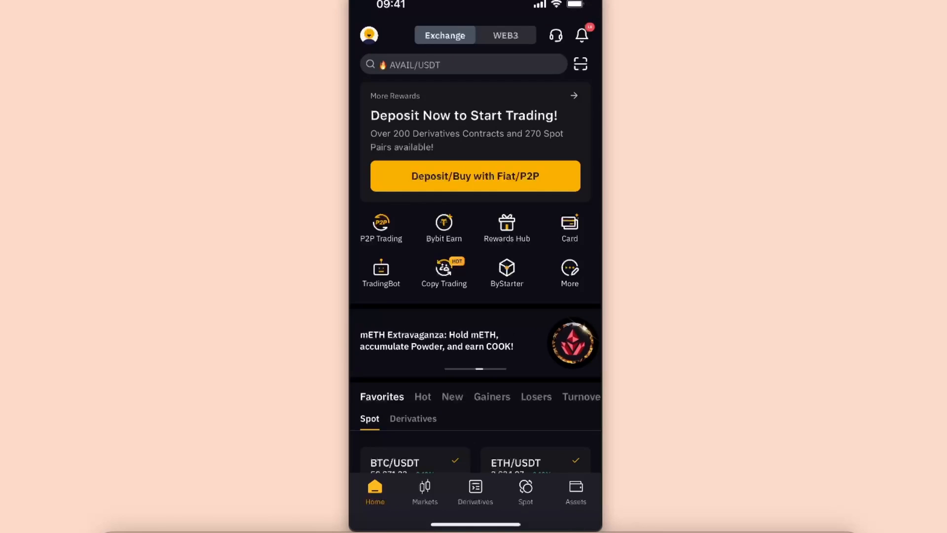
Start a withdrawal from Assets so the coin picker list appears
left_click(574, 491)
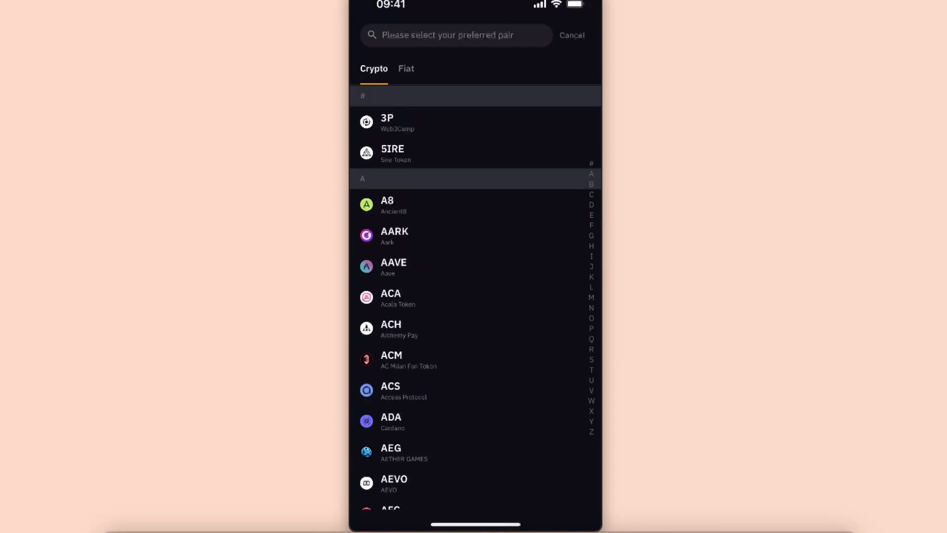
Search the coin list for 'eth' and select ETH Ethereum as the withdrawal coin
left_click(456, 35)
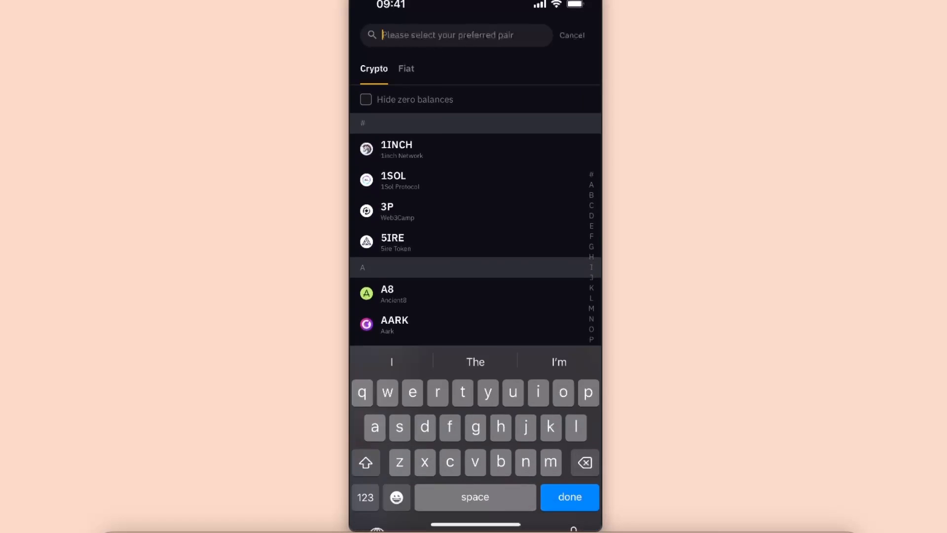
type("eth")
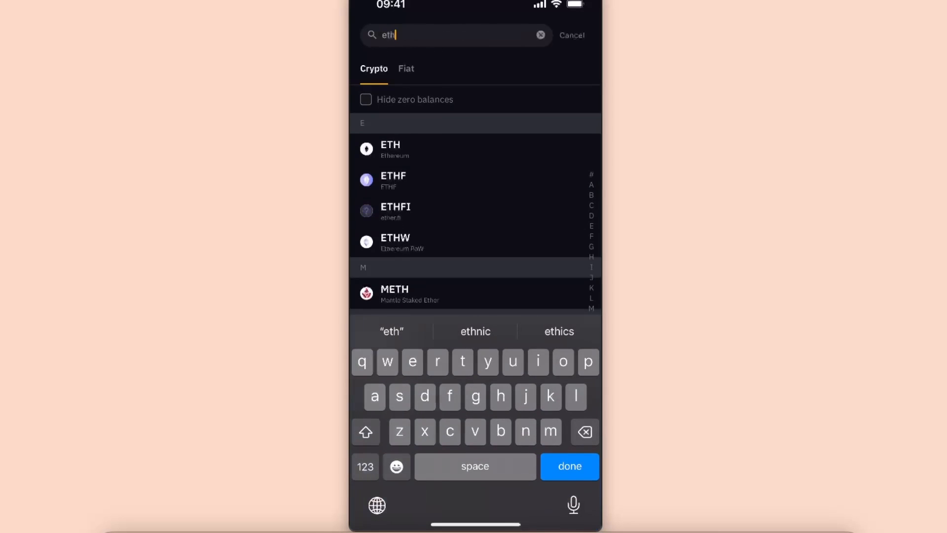
left_click(391, 150)
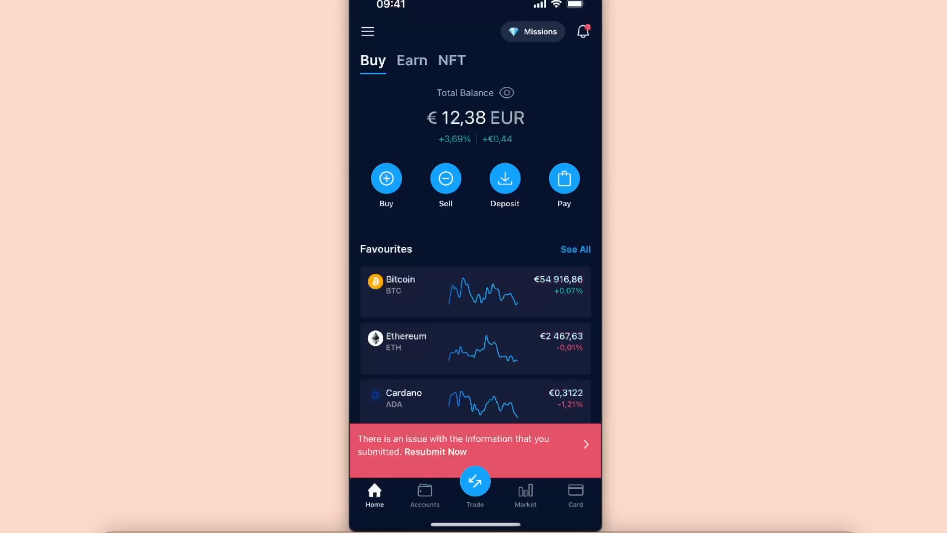
Begin a crypto deposit from another platform to reach the Deposit ETH screen
left_click(504, 179)
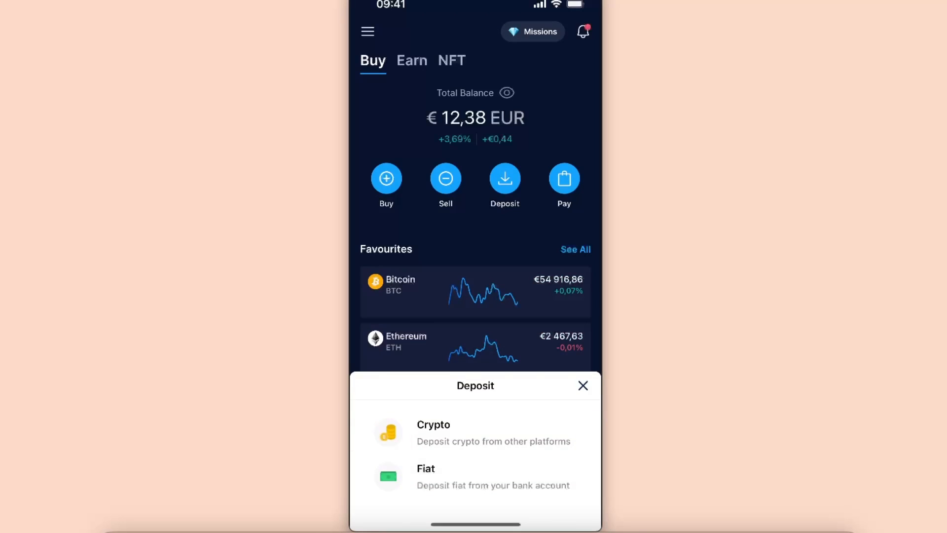
left_click(433, 432)
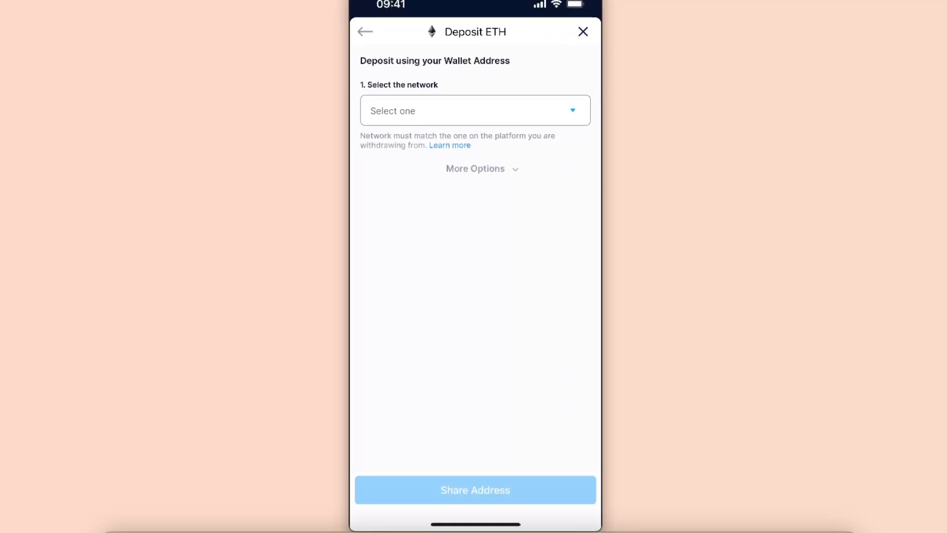
Choose Ethereum (ERC20) as the deposit network and copy the ETH wallet address
left_click(474, 110)
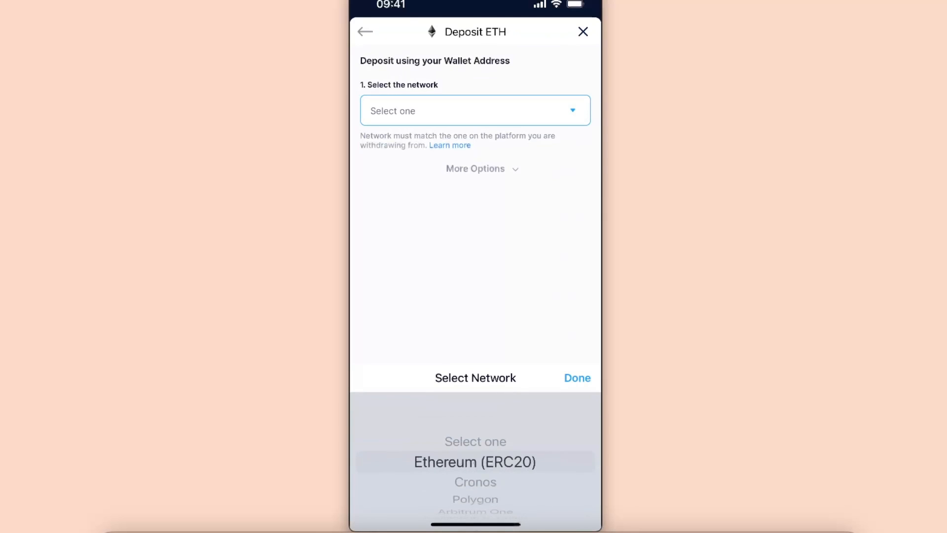
left_click(575, 378)
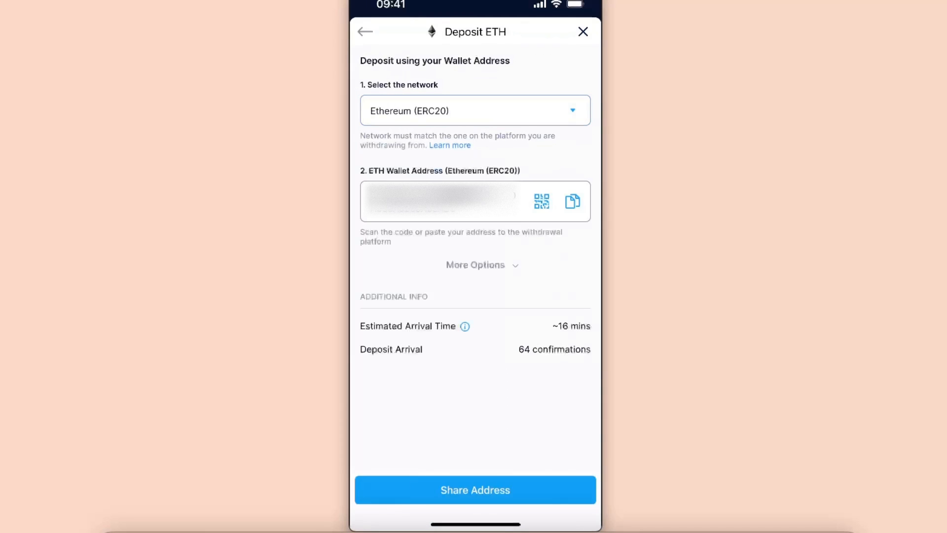
left_click(572, 201)
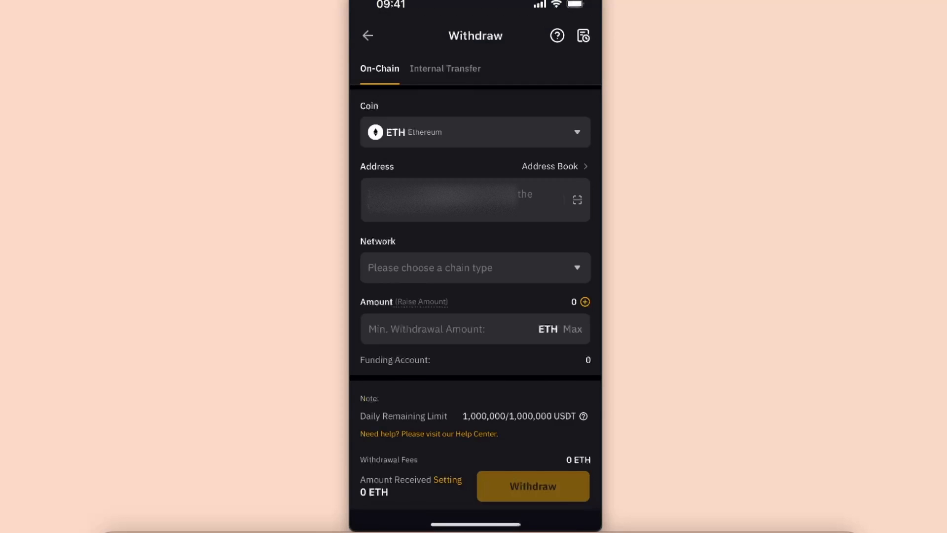
Select the withdrawal chain type and enter an amount of 10 ETH
left_click(474, 200)
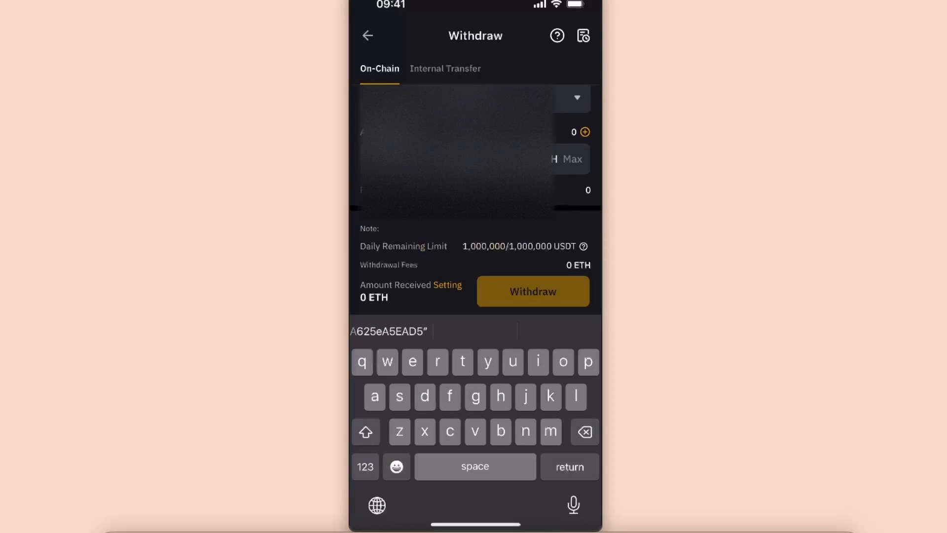
left_click(575, 98)
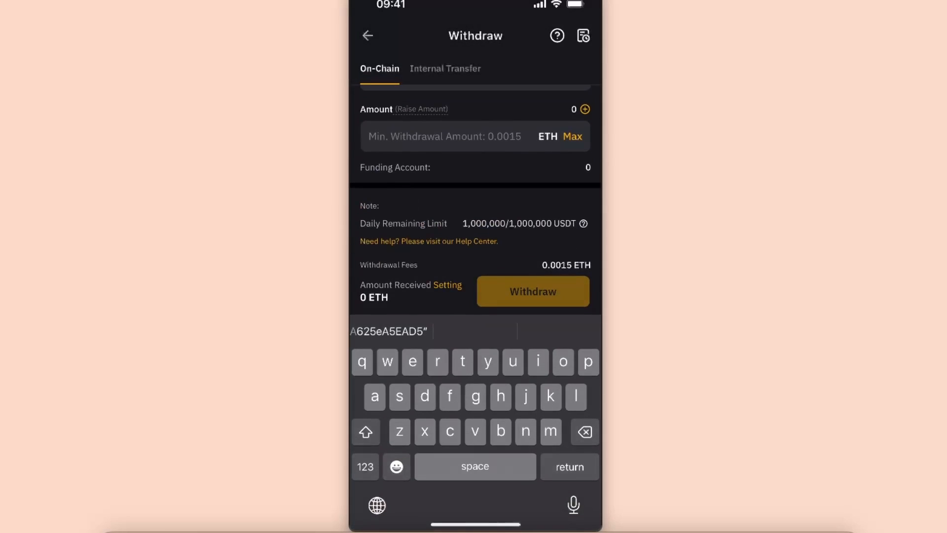
left_click(472, 136)
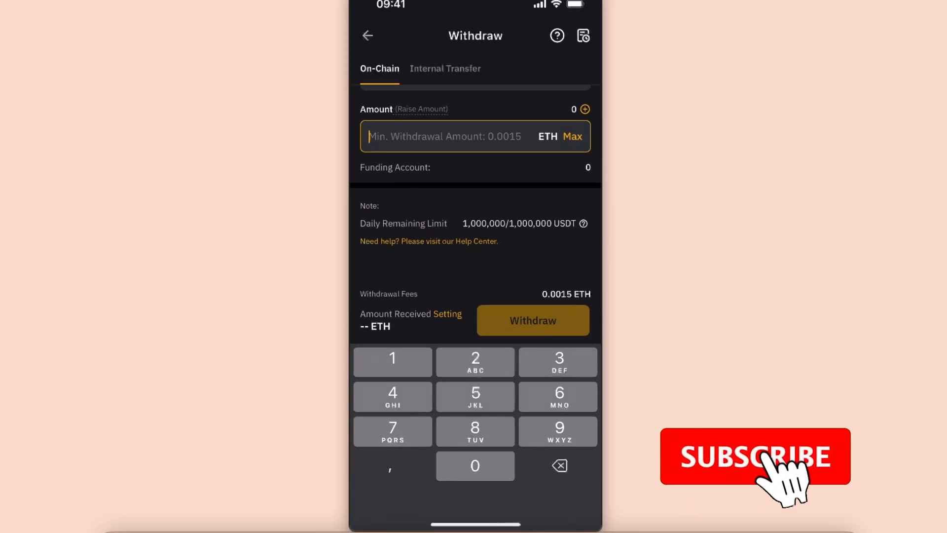
type("10")
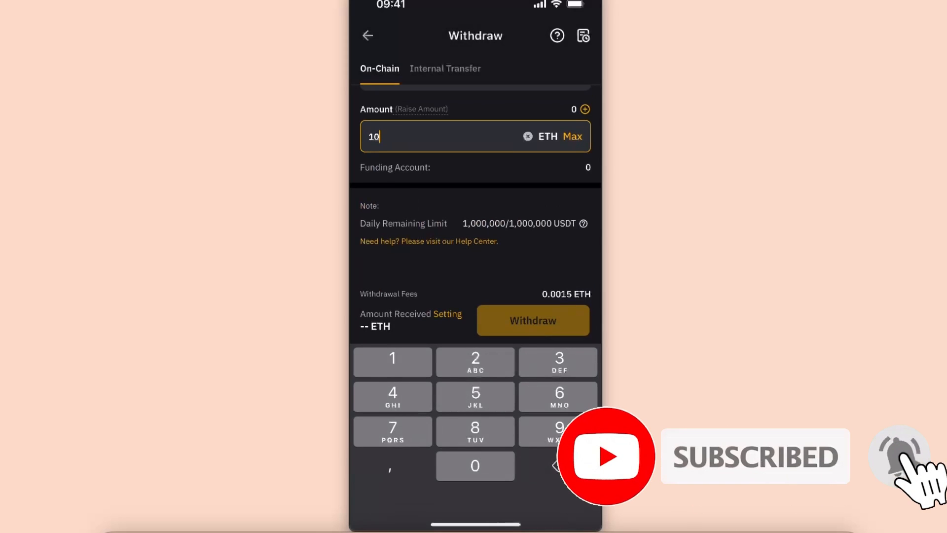